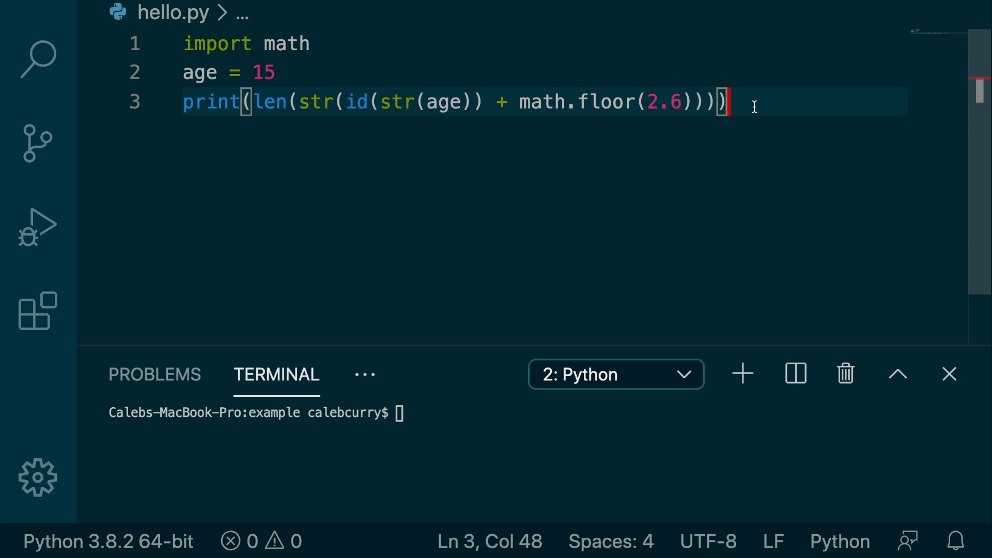
{"action": "mouse_move", "coordinate": [661, 101]}
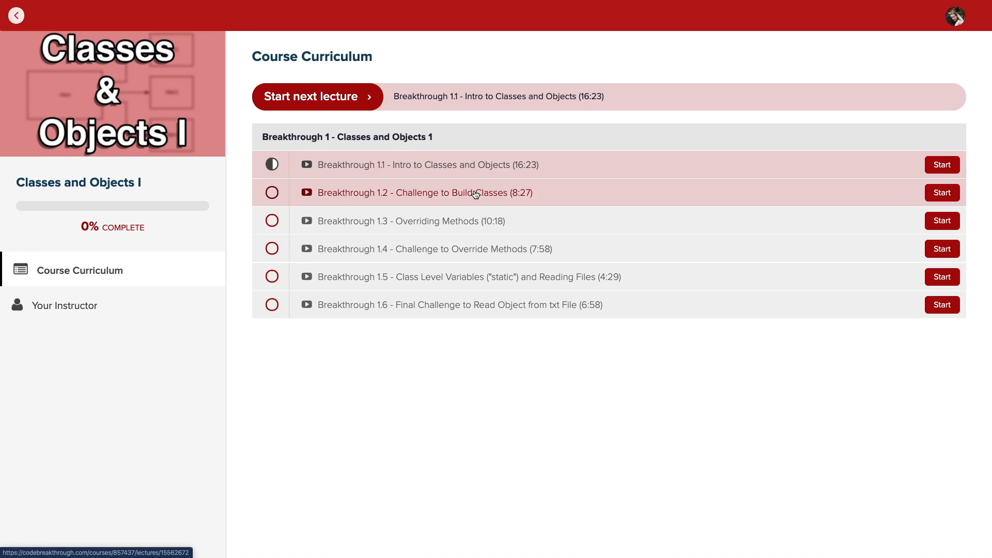
Open the 'Breakthrough 1.2 - Challenge to Build Classes' lecture and play its video fullscreen
{"action": "left_click", "coordinate": [420, 192]}
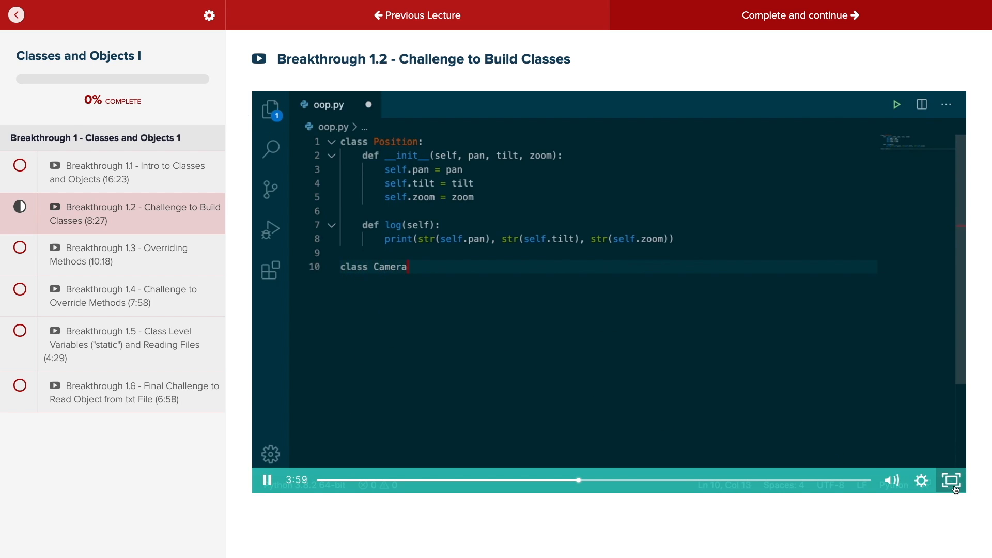
{"action": "left_click", "coordinate": [950, 480]}
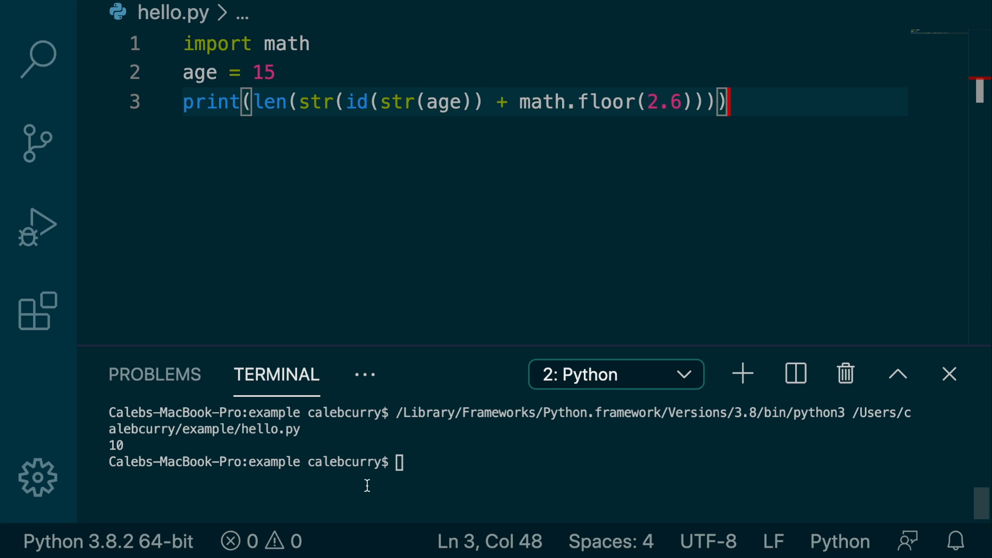
{"action": "mouse_move", "coordinate": [536, 213]}
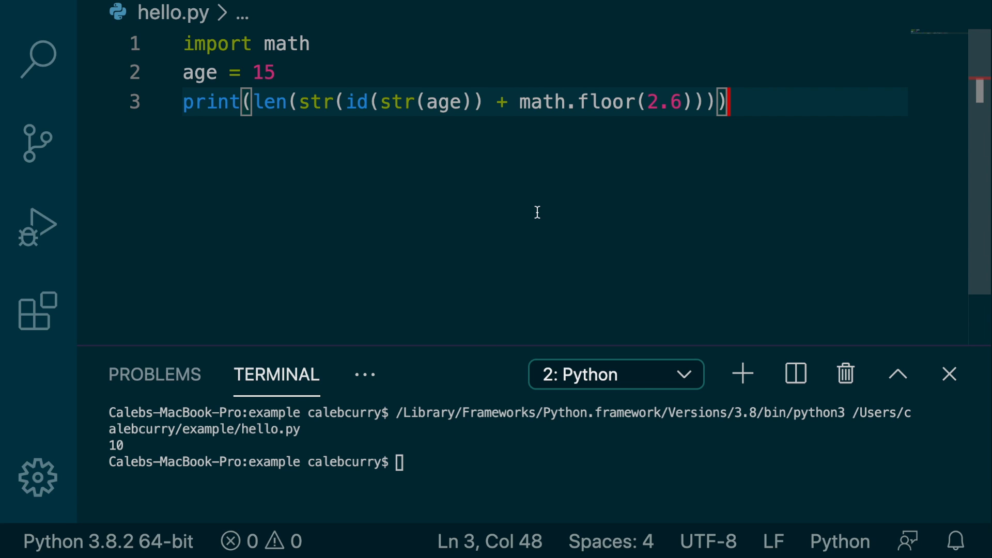
Add an empty line 4 below the print statement in hello.py
{"action": "key", "text": "Enter"}
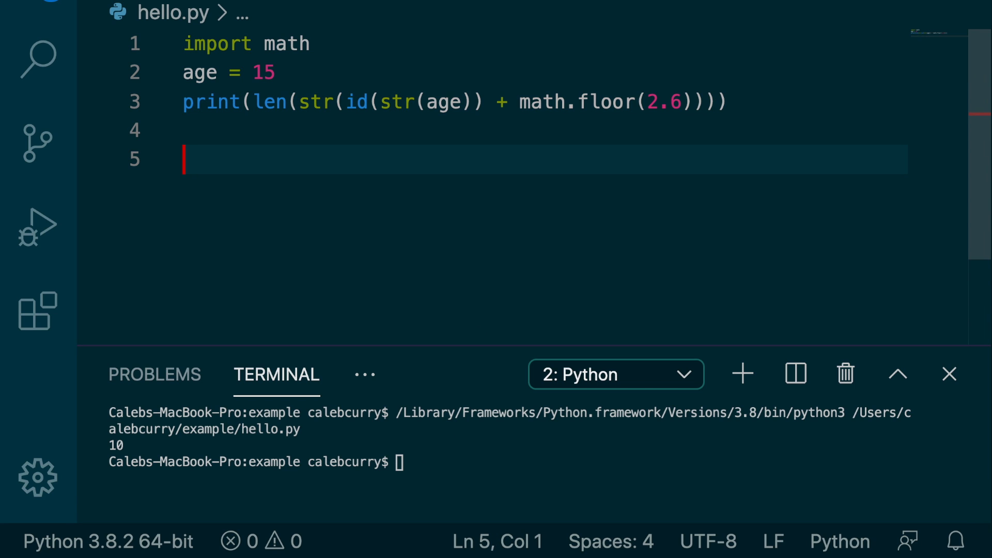
{"action": "type", "text": "(((((("}
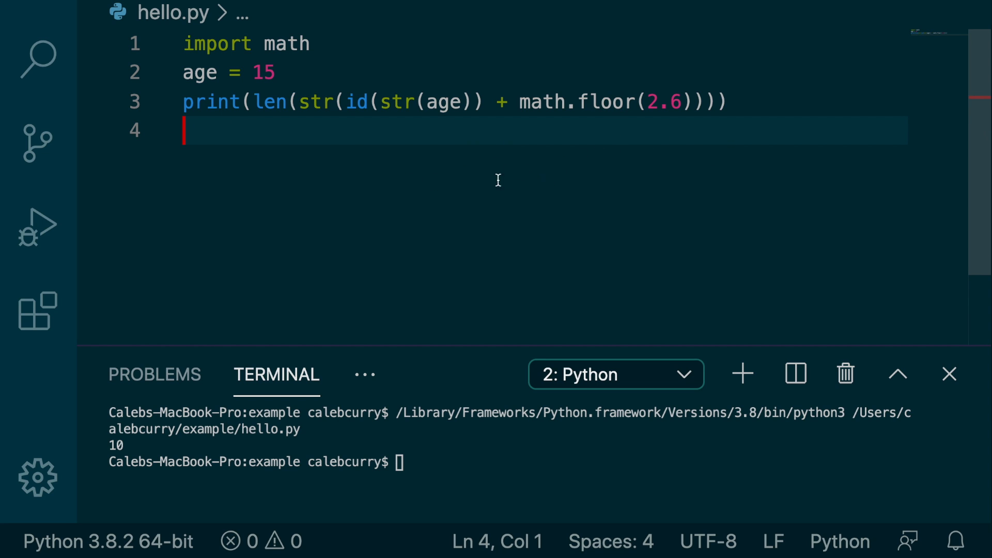
{"action": "mouse_move", "coordinate": [490, 98]}
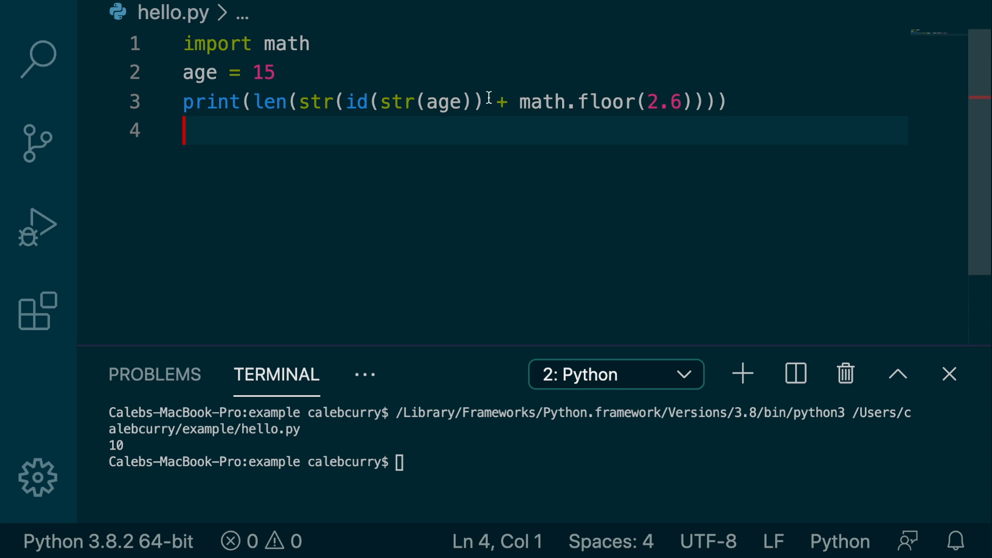
{"action": "double_click", "coordinate": [443, 101]}
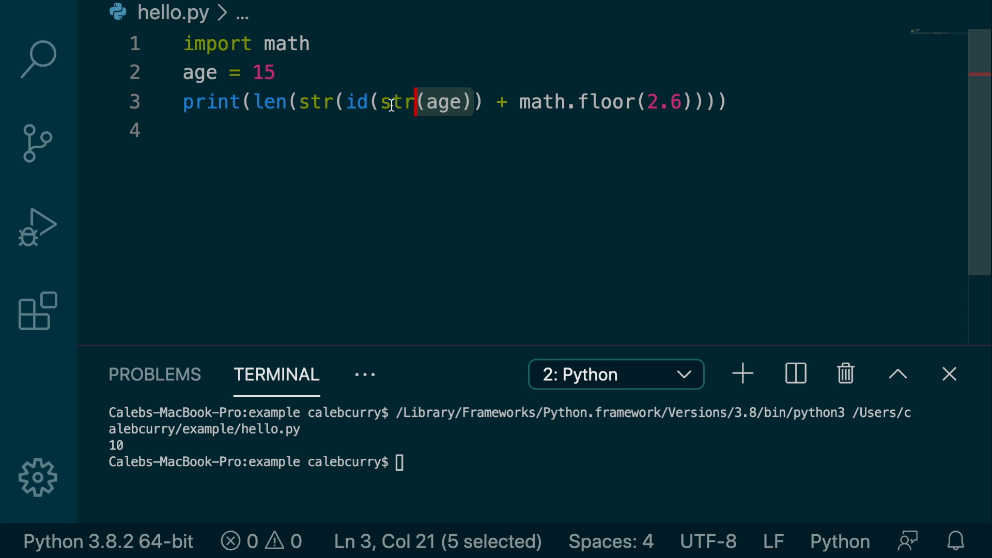
{"action": "mouse_move", "coordinate": [395, 102]}
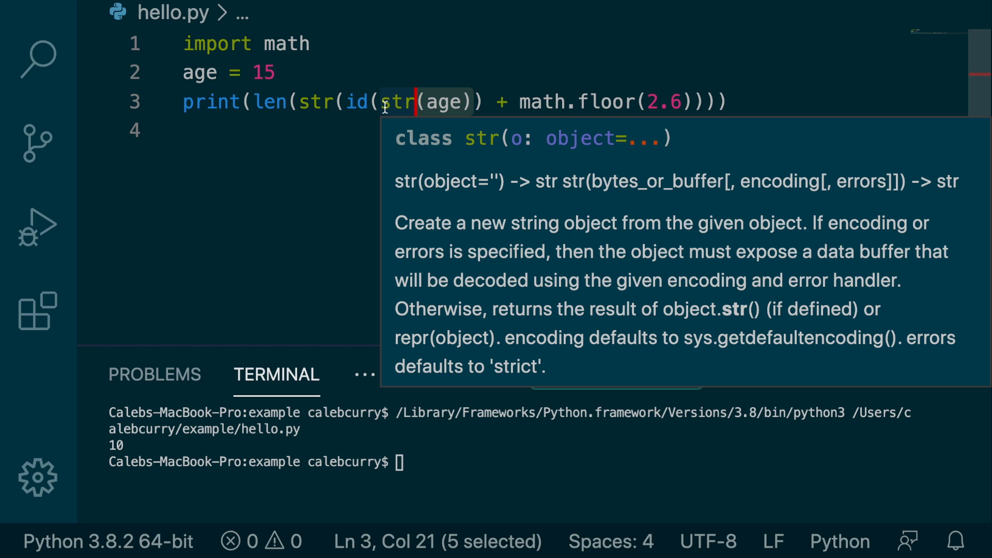
{"action": "mouse_move", "coordinate": [809, 224]}
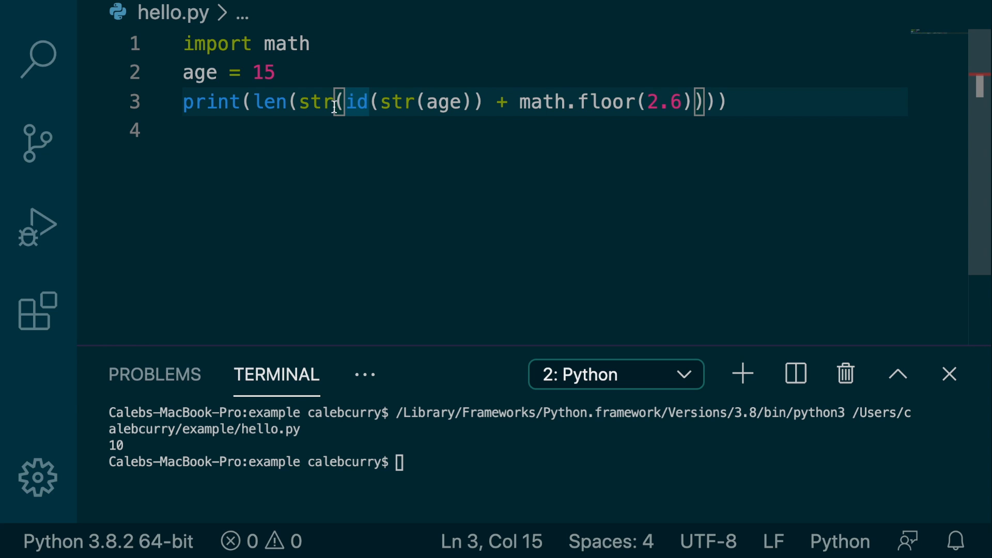
{"action": "double_click", "coordinate": [316, 102]}
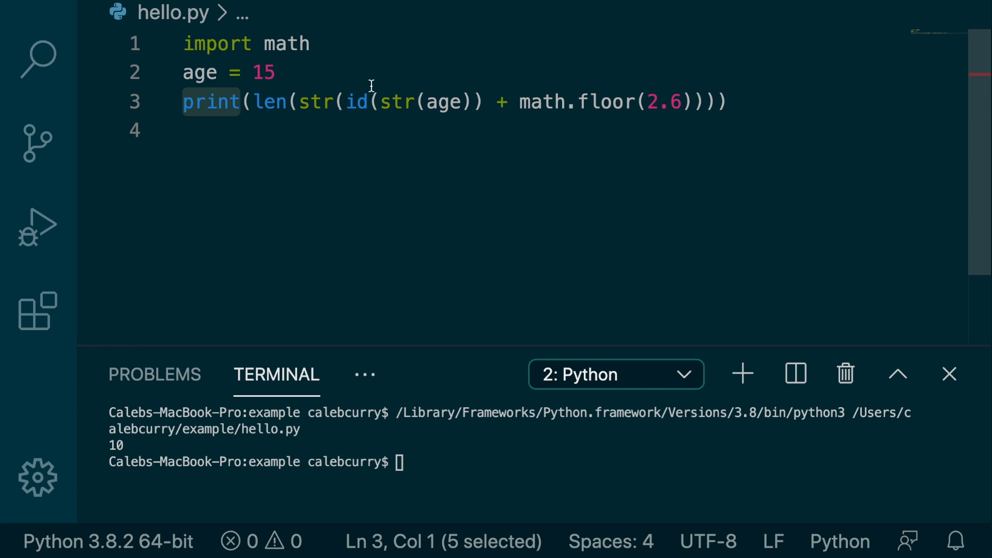
{"action": "mouse_move", "coordinate": [654, 166]}
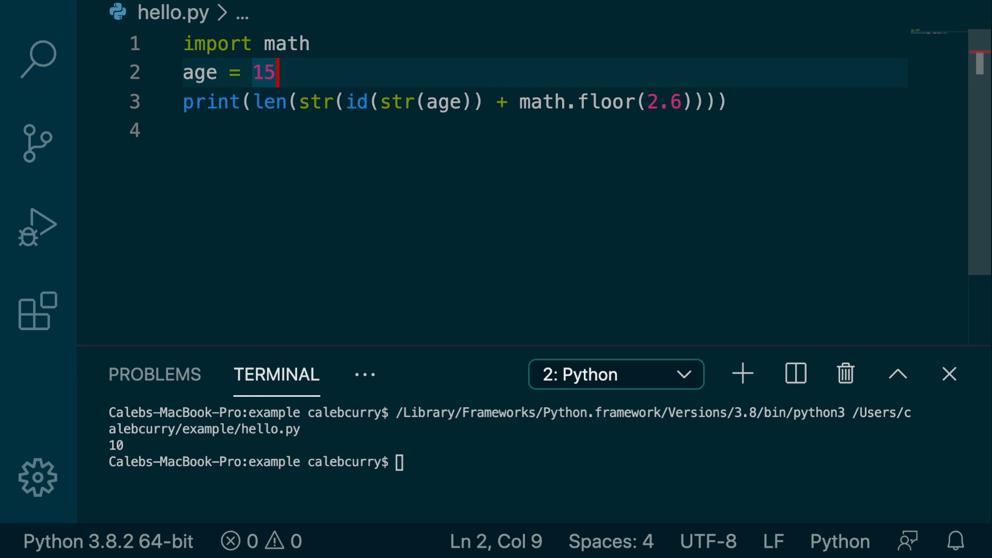
Define age_str = str(age), id_age_str = id(age_str), other = math.floor(2.6), added = id_age_str + other
{"action": "type", "text": "str()"}
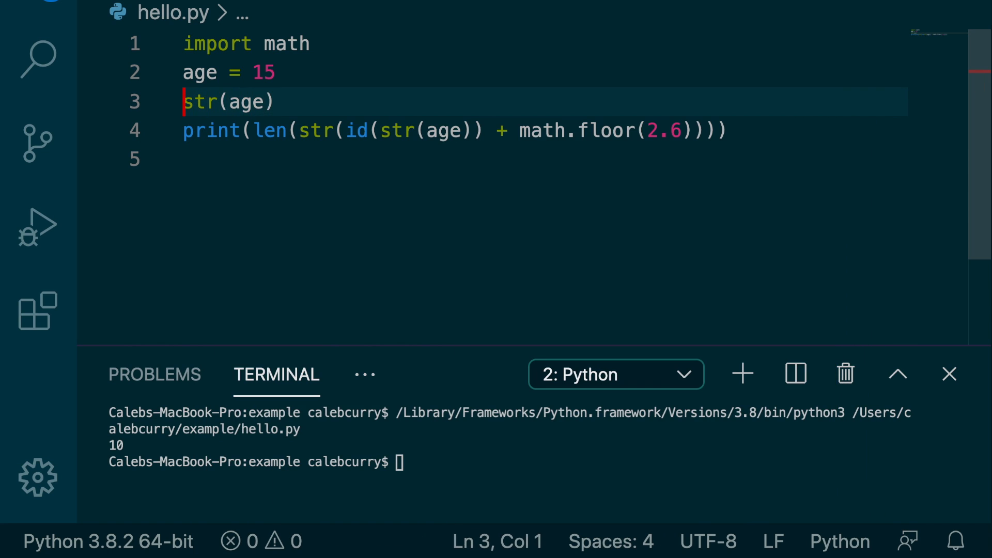
{"action": "type", "text": "age_str ="}
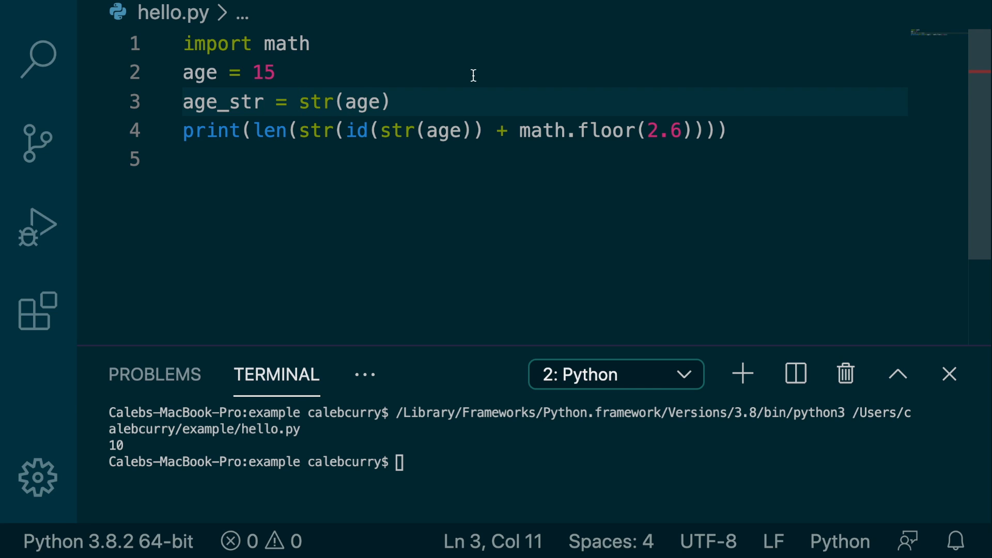
{"action": "key", "text": "Enter"}
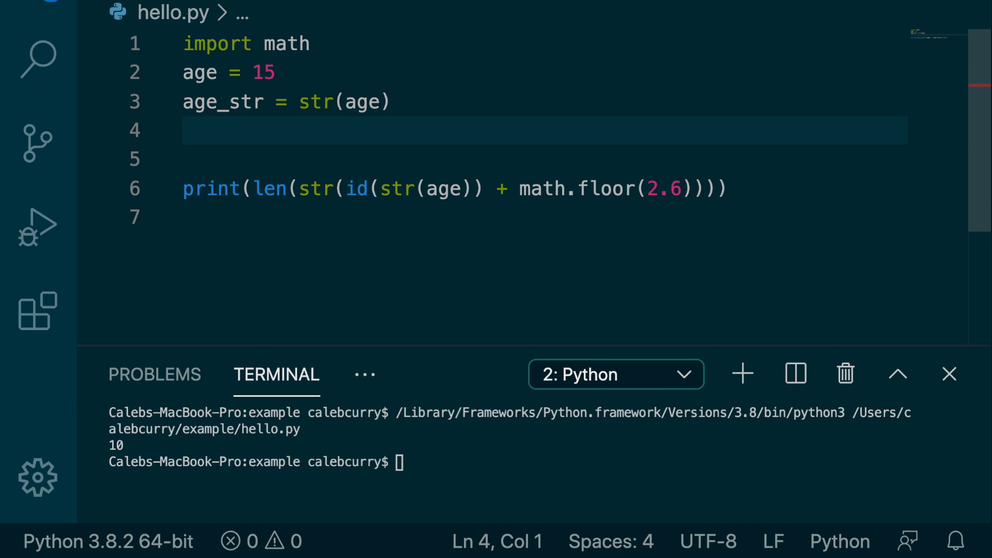
{"action": "type", "text": "id_age_s"}
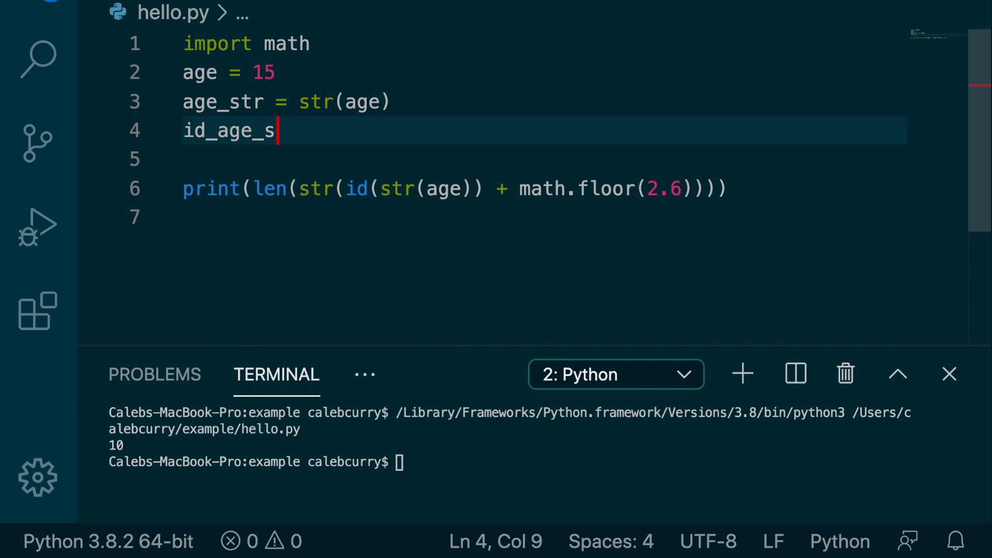
{"action": "type", "text": "tr ="}
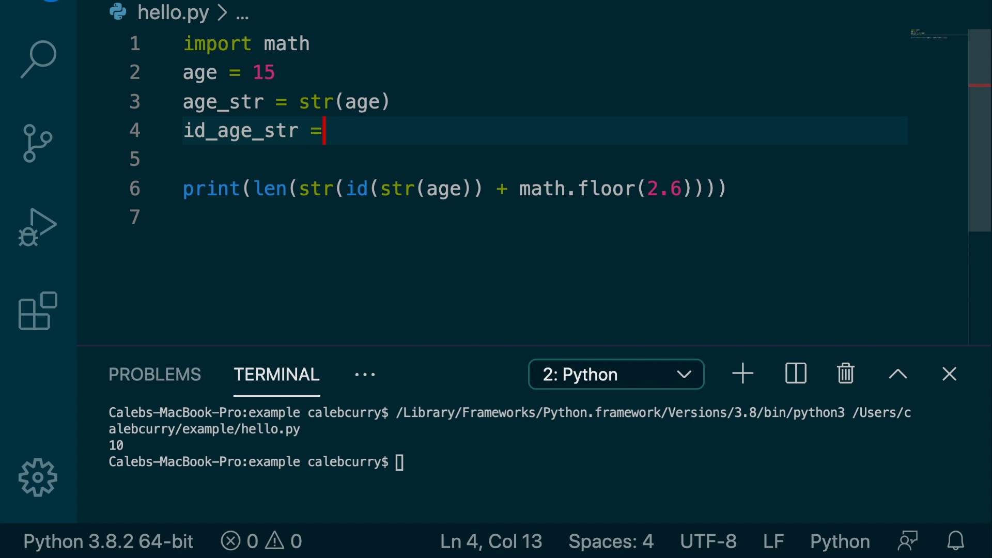
{"action": "type", "text": "id(age_str"}
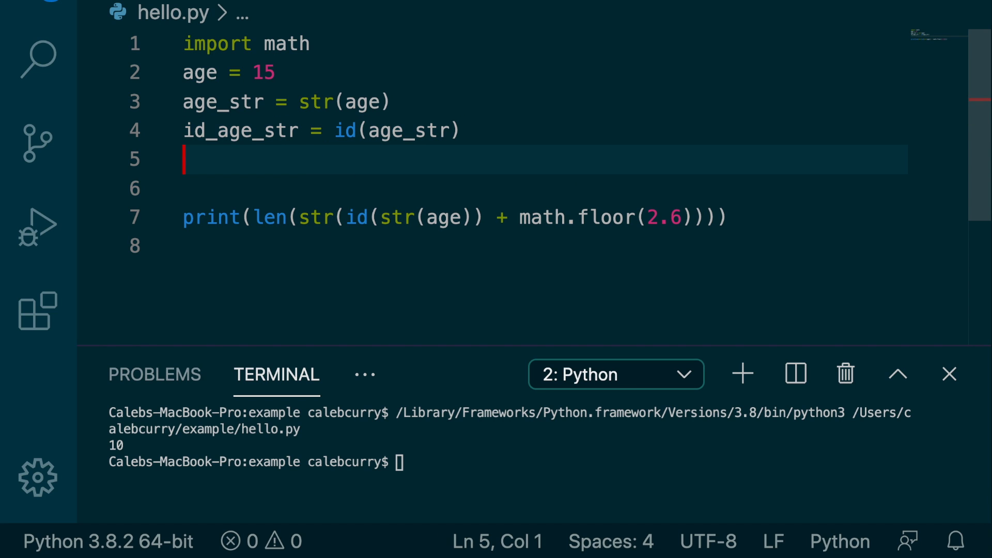
{"action": "type", "text": "other"}
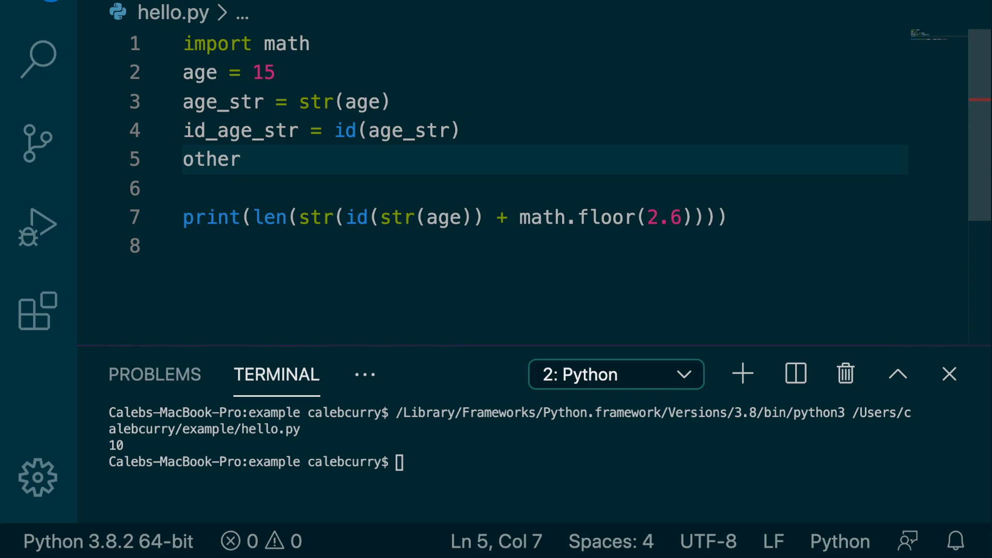
{"action": "type", "text": "= math.floor(2.6"}
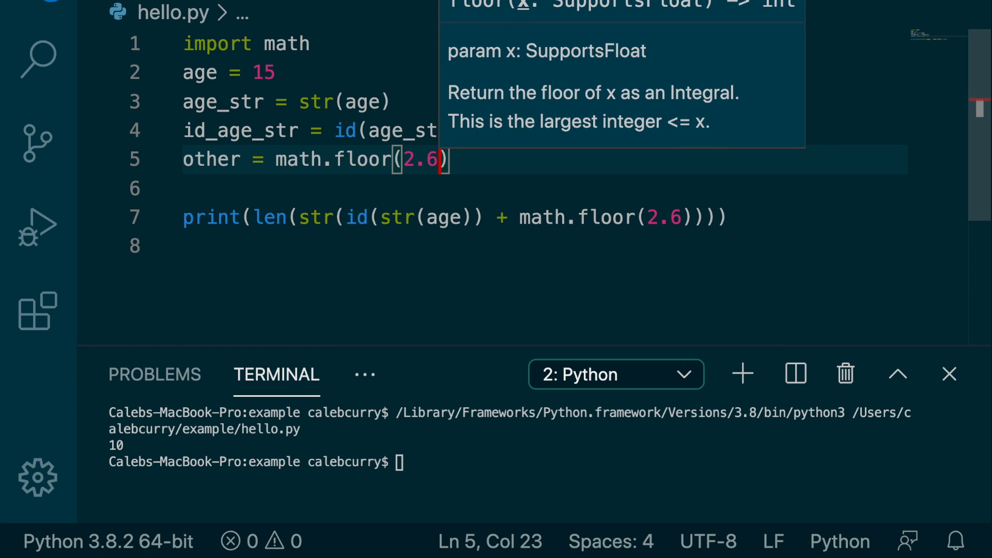
{"action": "type", "text": "added = id_age_str + other"}
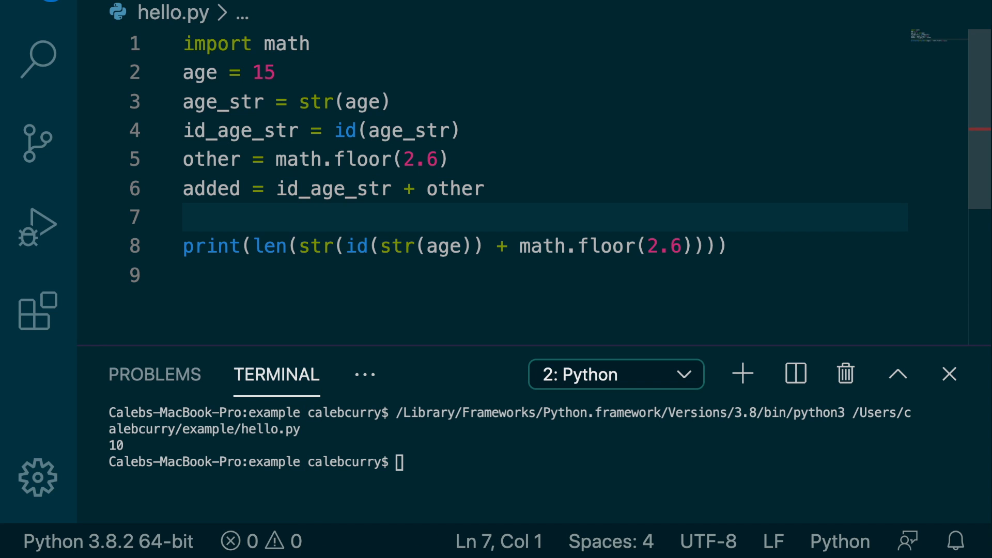
Define added_str = str(added) and length = len(added_str), then start print(length) on line 9
{"action": "left_click", "coordinate": [297, 246]}
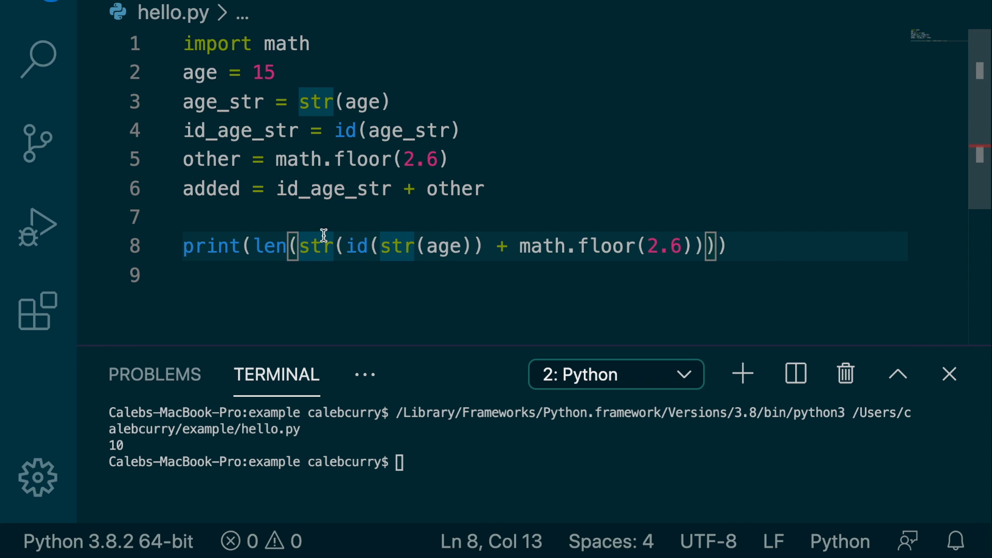
{"action": "type", "text": "added_str"}
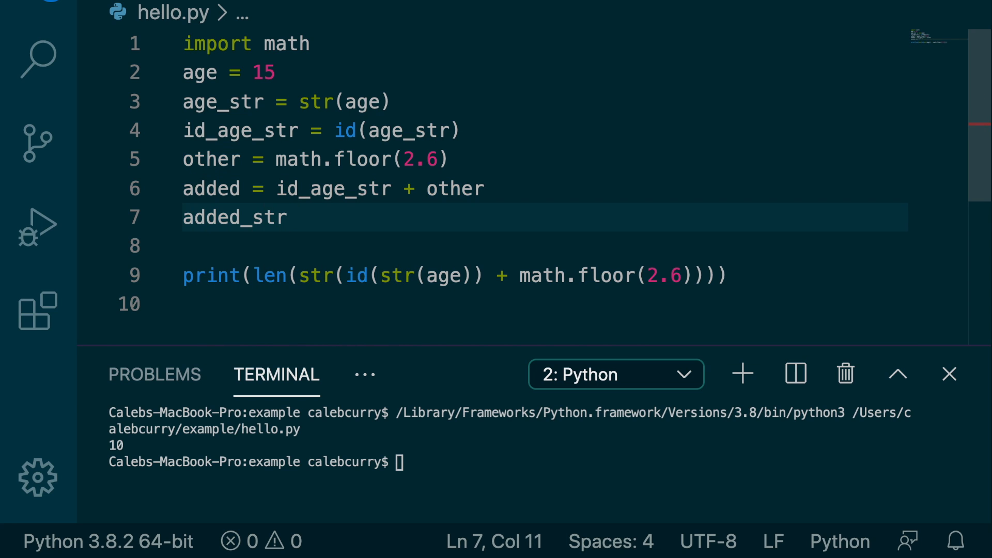
{"action": "type", "text": "= str(added"}
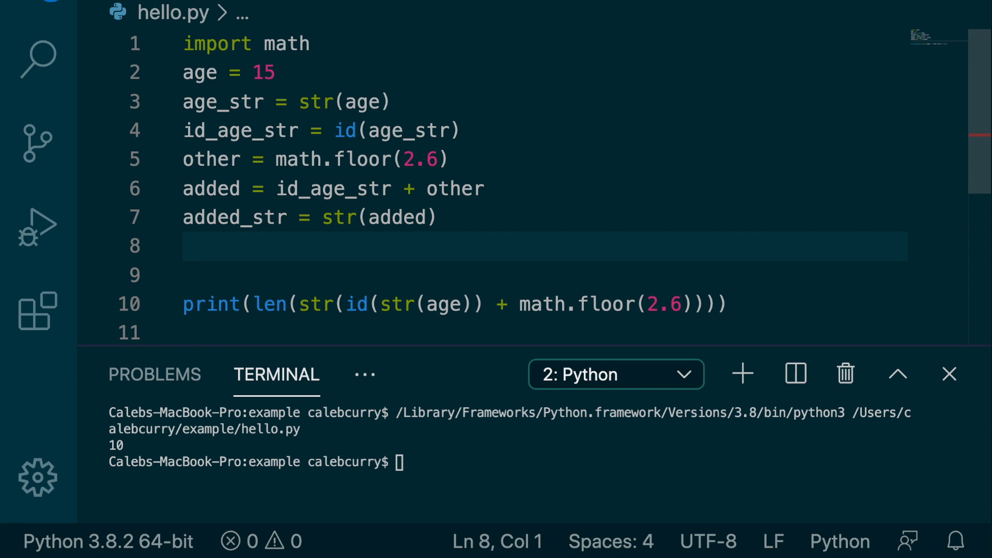
{"action": "type", "text": "length"}
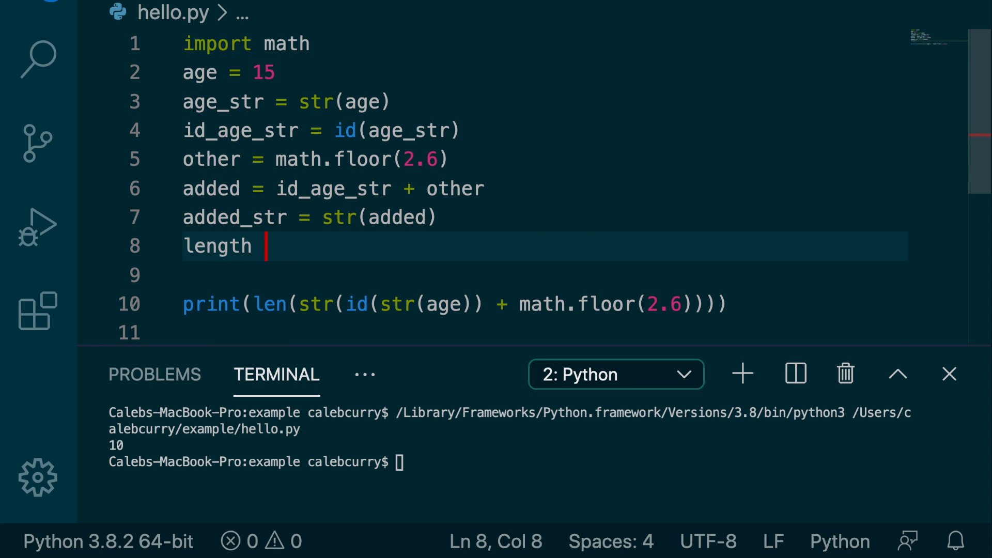
{"action": "type", "text": "= len"}
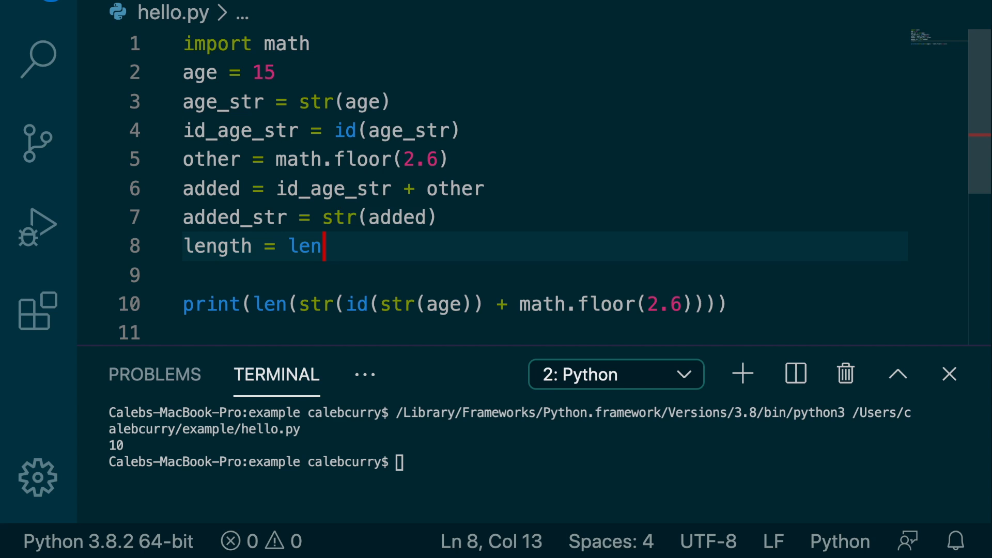
{"action": "type", "text": "(added_str)"}
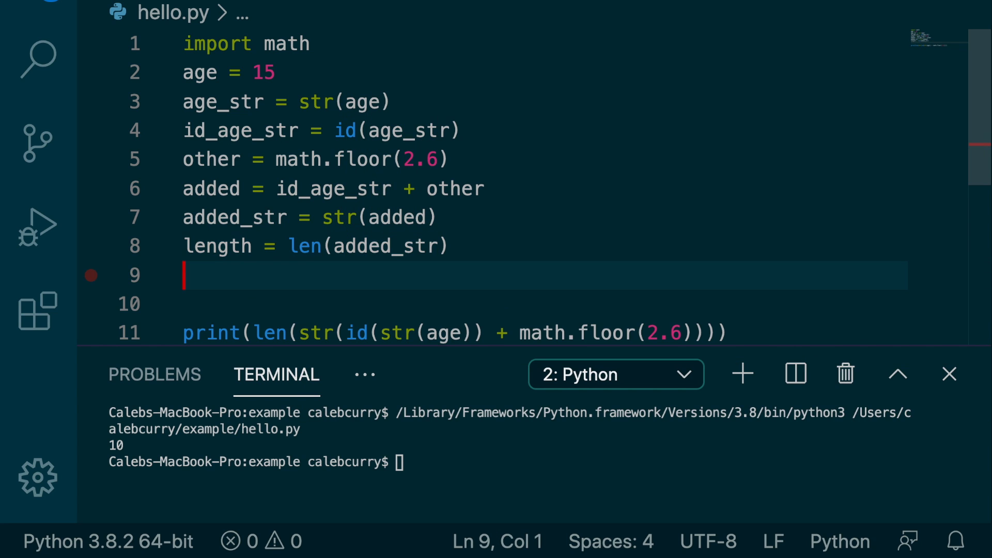
{"action": "type", "text": "print"}
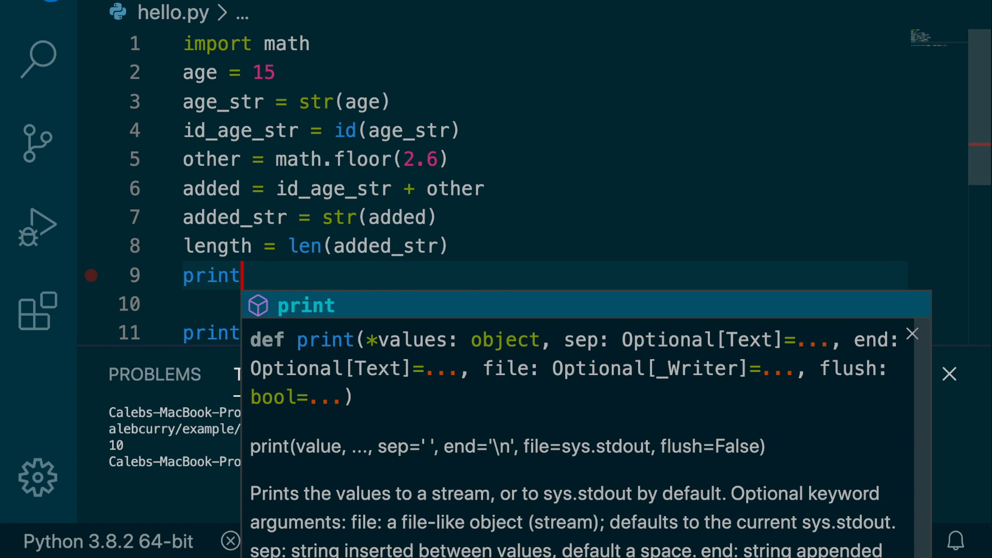
{"action": "type", "text": "(length"}
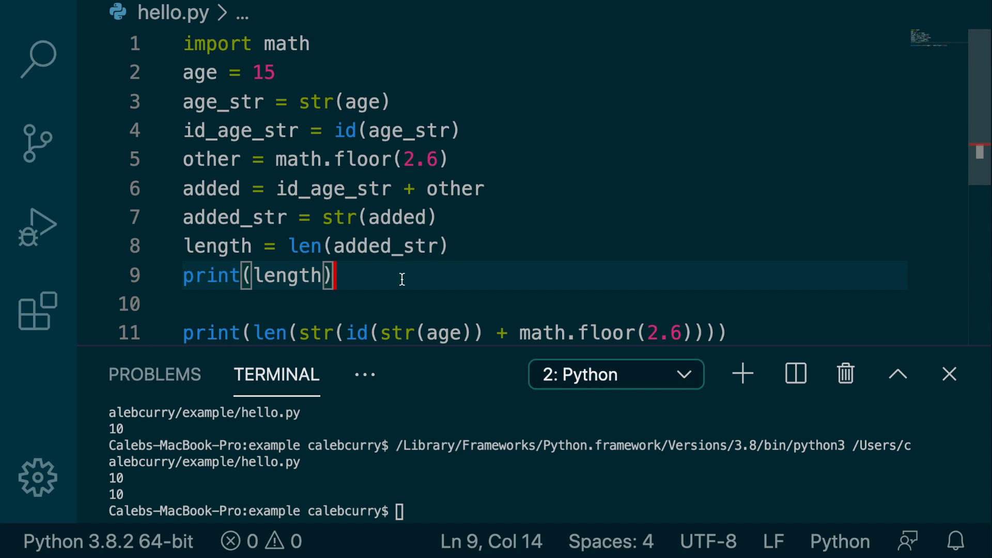
{"action": "mouse_move", "coordinate": [360, 223]}
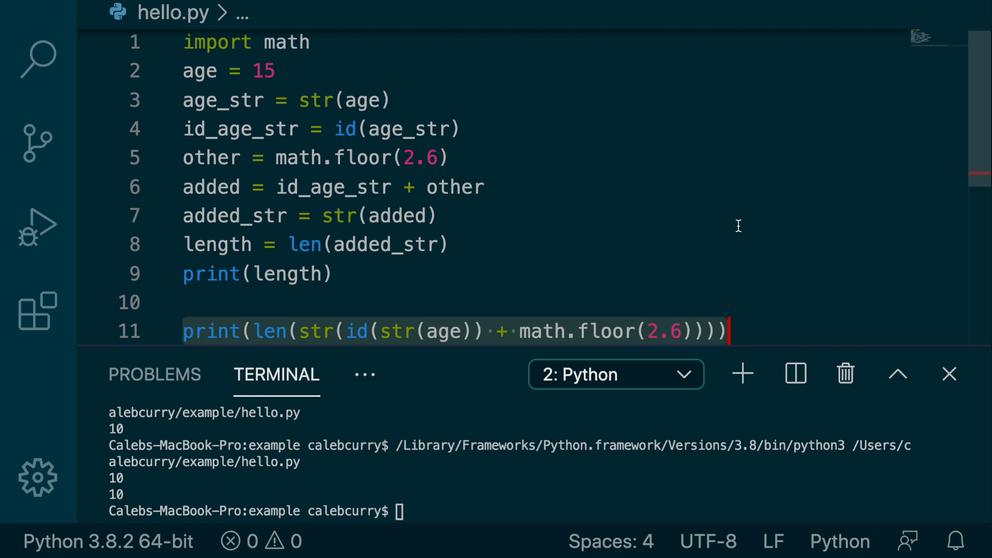
{"action": "mouse_move", "coordinate": [831, 329]}
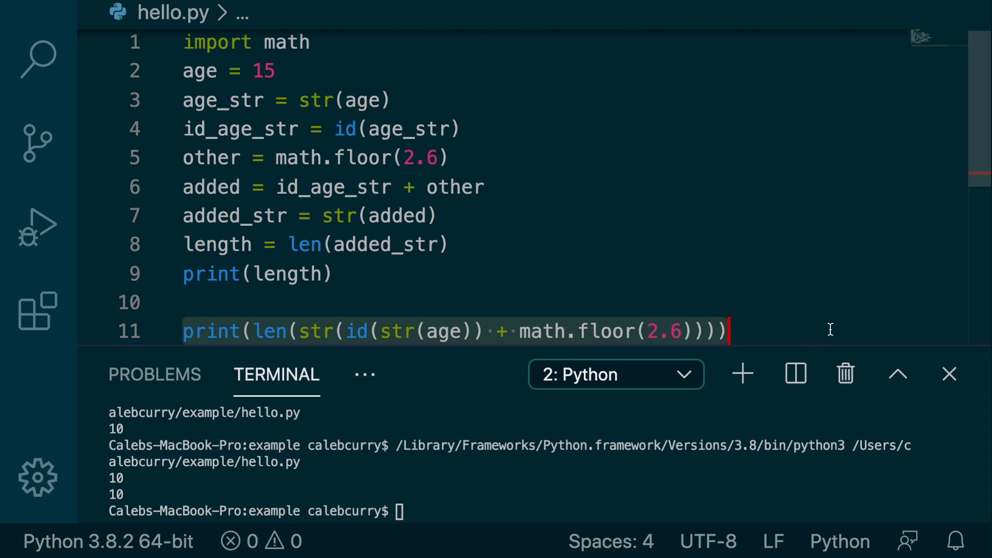